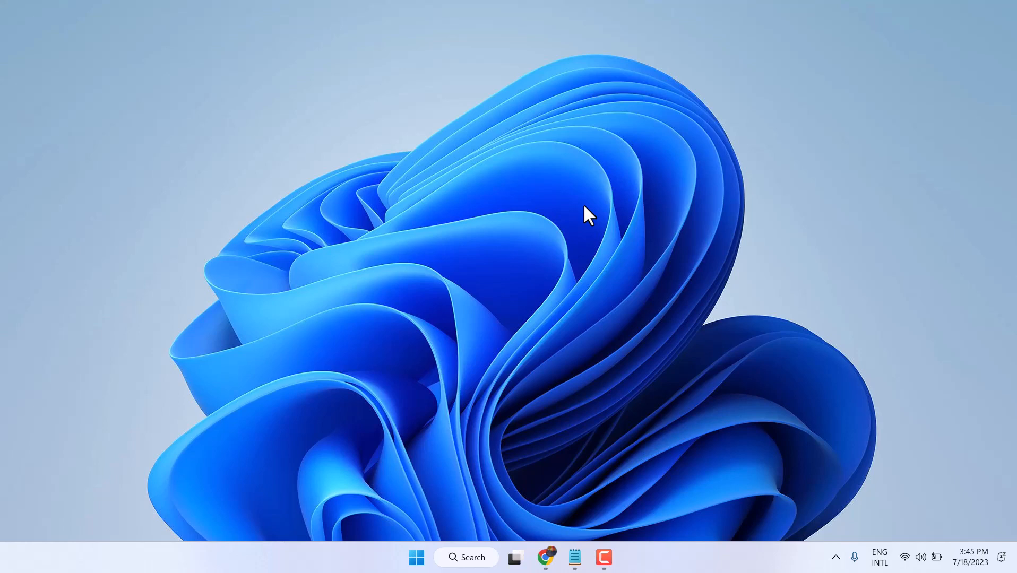
{"action": "mouse_move", "coordinate": [578, 231]}
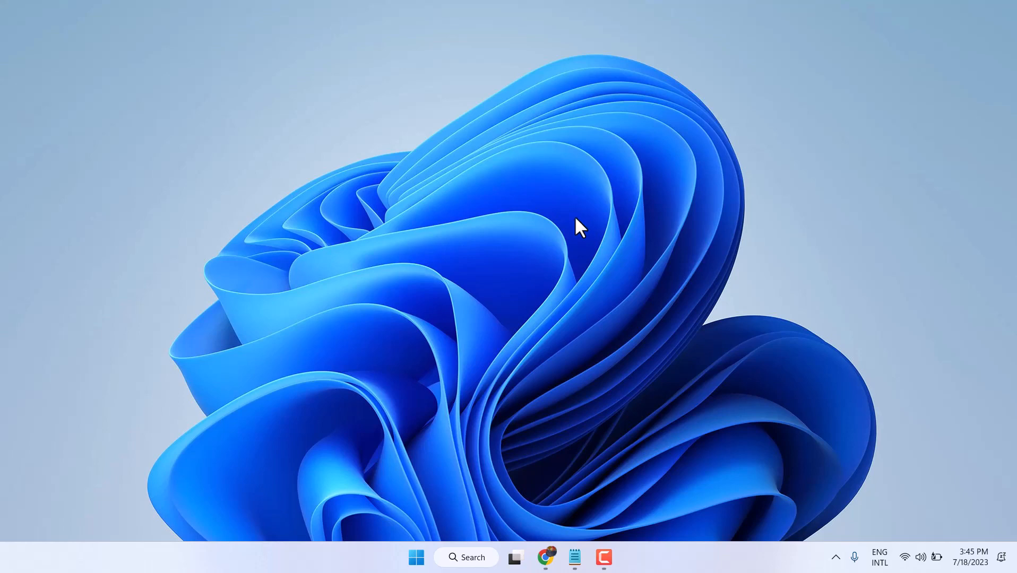
- Browse Pictures and Desktop in File Explorer, ending in the Videos folder
{"action": "left_click", "coordinate": [416, 556]}
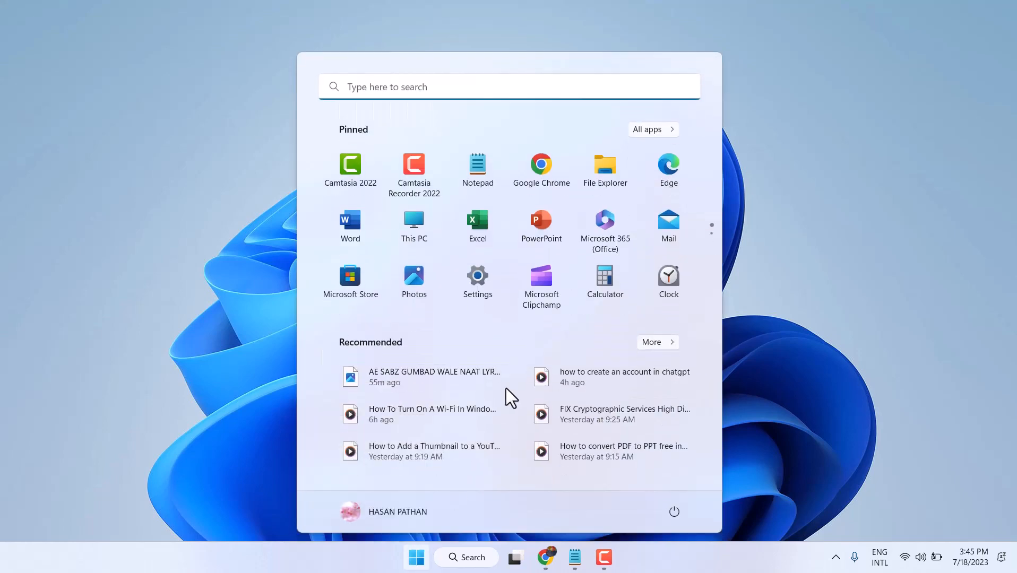
{"action": "mouse_move", "coordinate": [477, 548]}
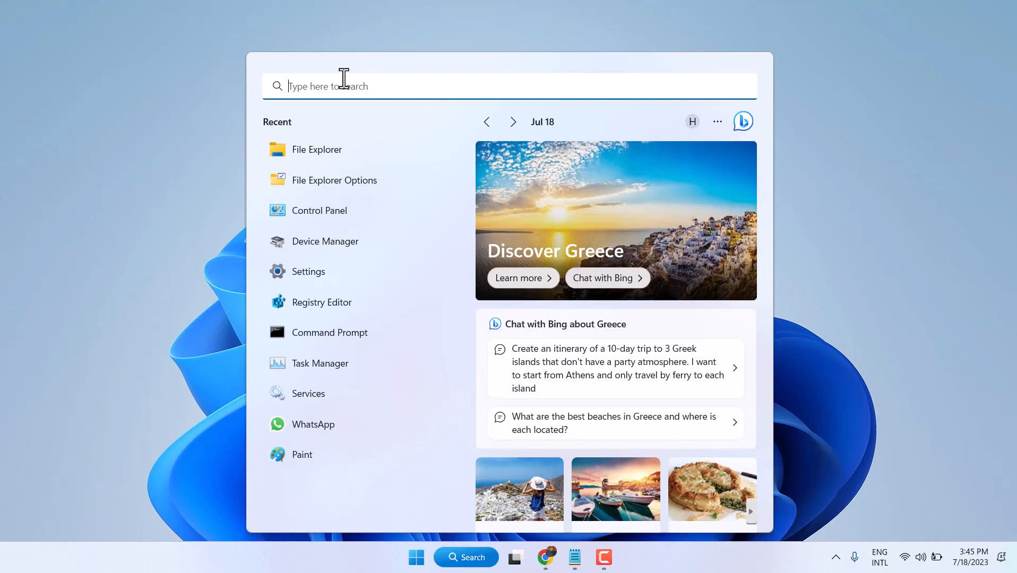
{"action": "mouse_move", "coordinate": [492, 70]}
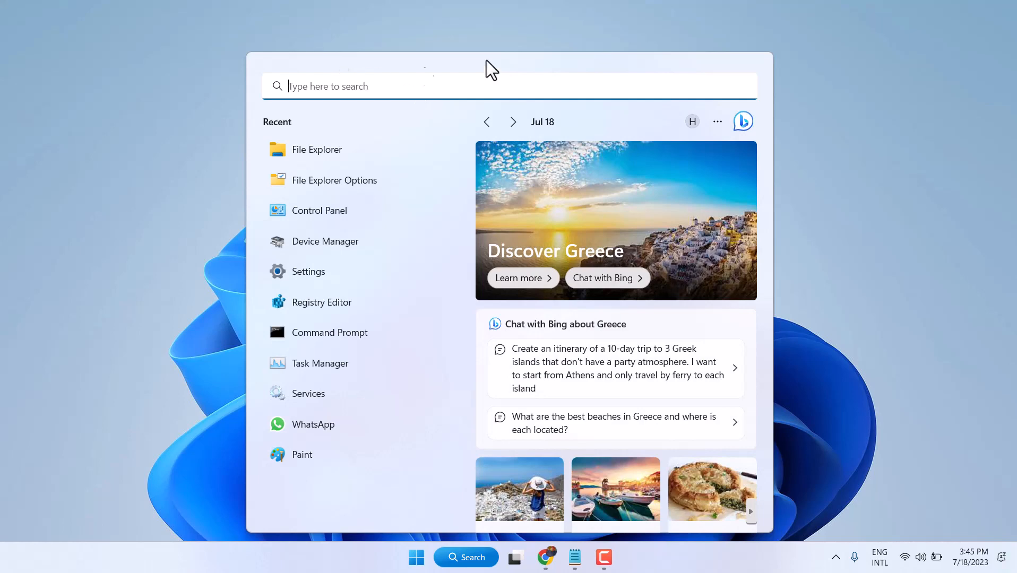
{"action": "left_click", "coordinate": [415, 557]}
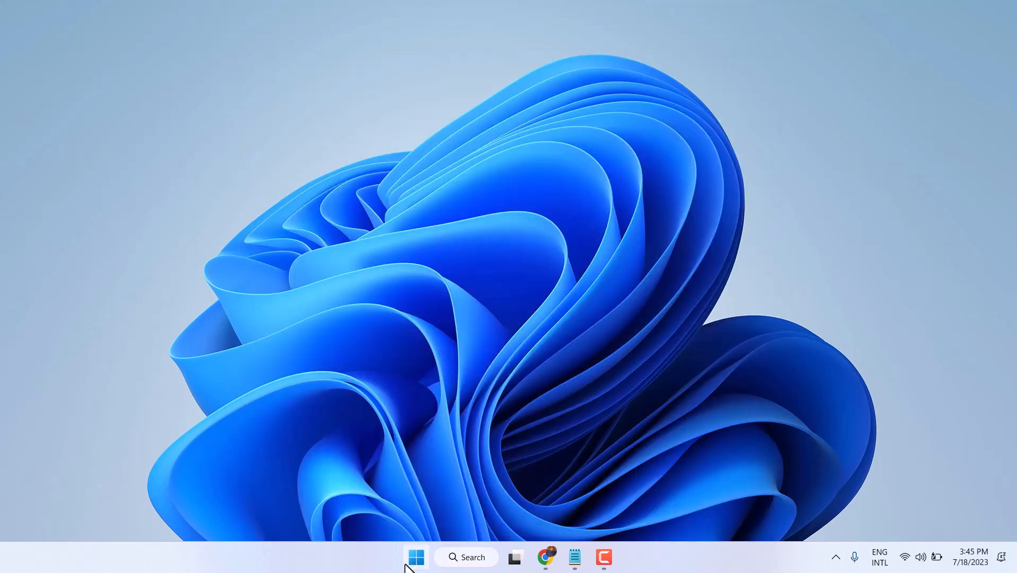
{"action": "mouse_move", "coordinate": [613, 174]}
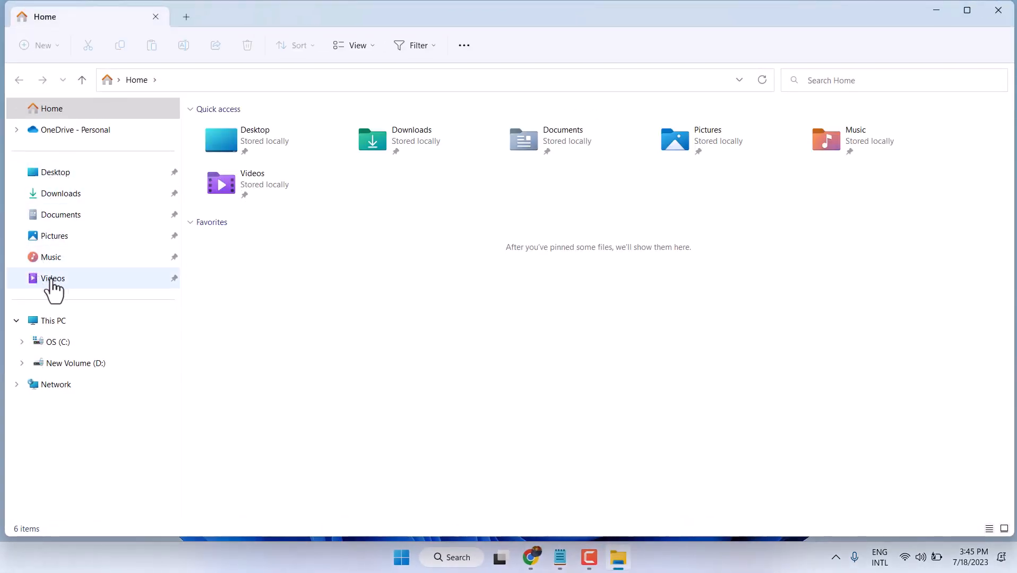
{"action": "left_click", "coordinate": [52, 278]}
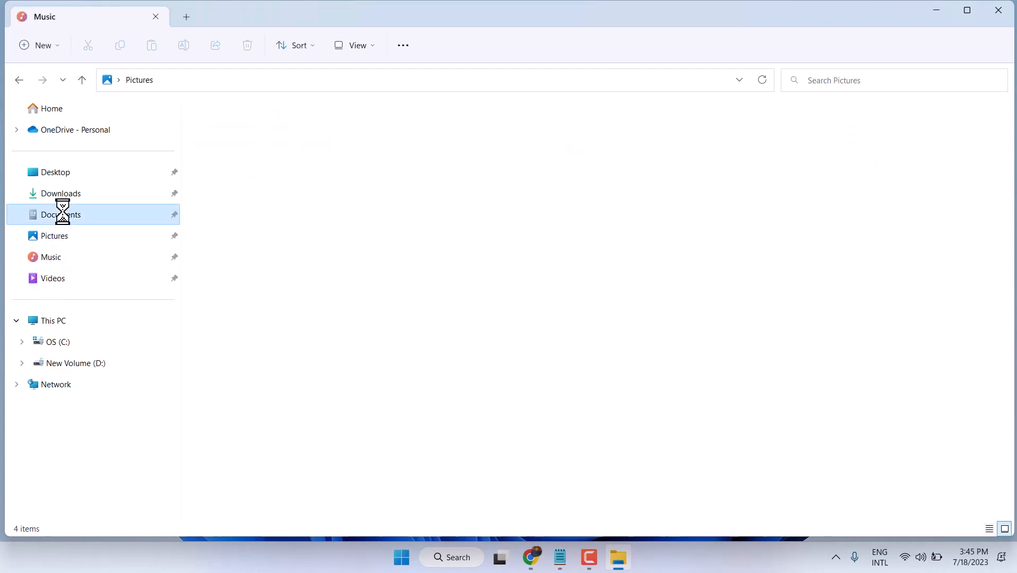
{"action": "left_click", "coordinate": [55, 172]}
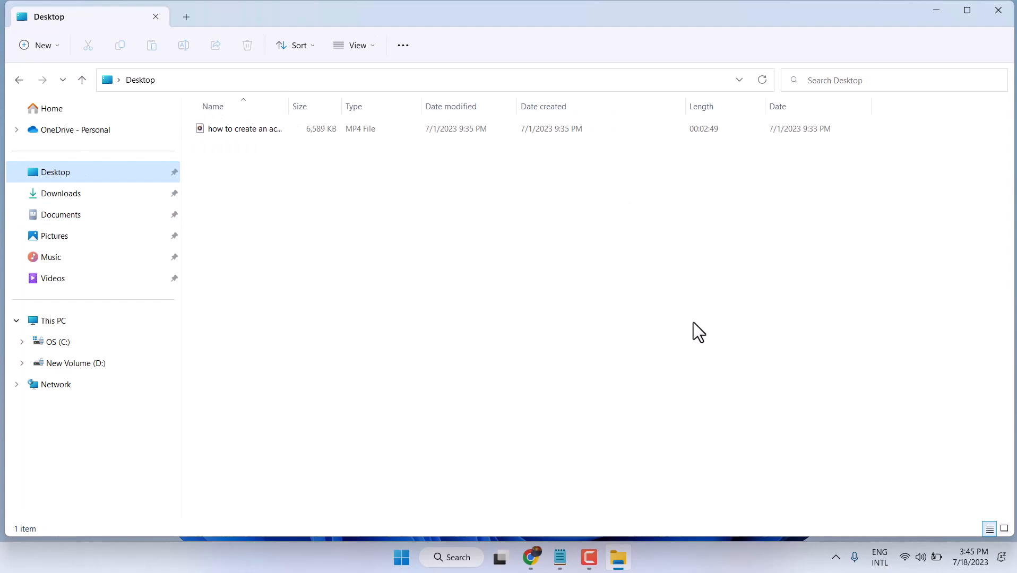
{"action": "mouse_move", "coordinate": [71, 257]}
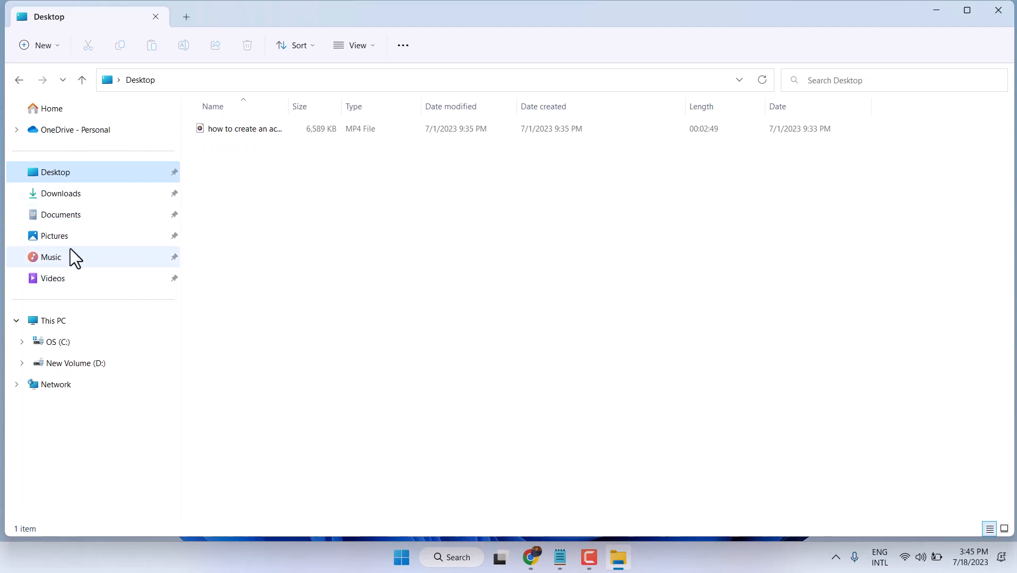
{"action": "left_click", "coordinate": [50, 257]}
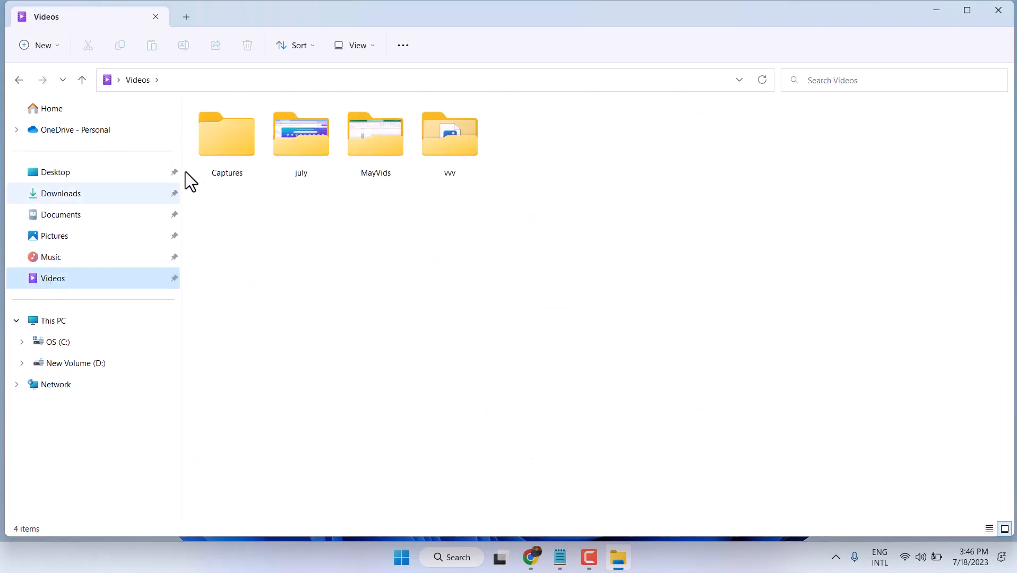
- Enter the july folder and bring up the context menu for its first MP4 video
{"action": "double_click", "coordinate": [301, 134]}
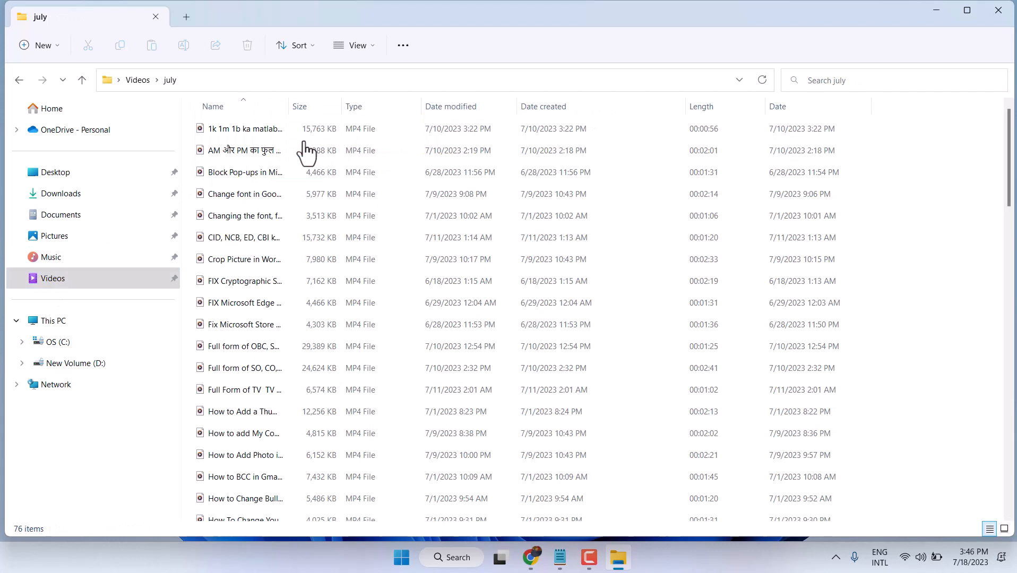
{"action": "left_click", "coordinate": [244, 128]}
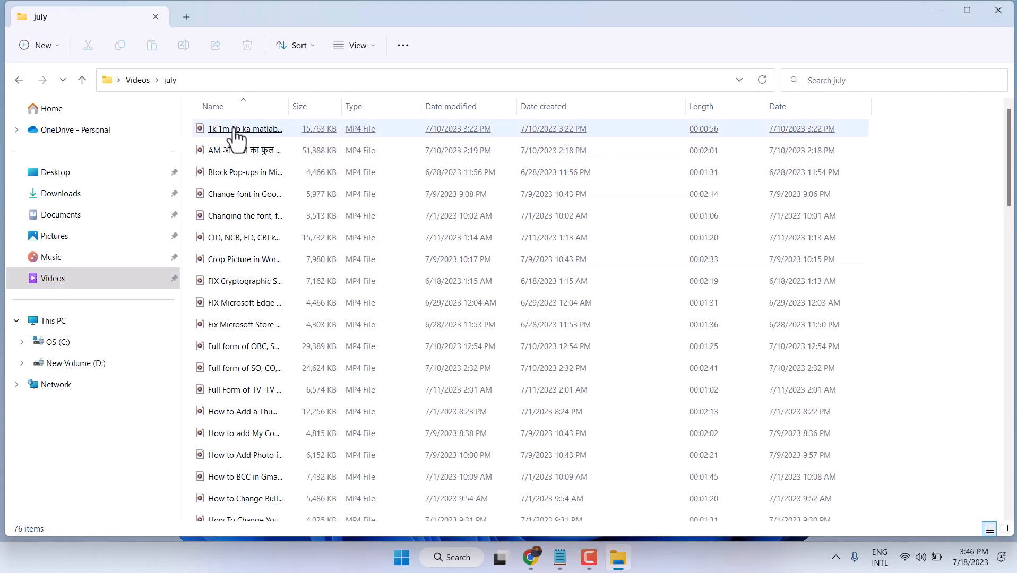
{"action": "right_click", "coordinate": [245, 129]}
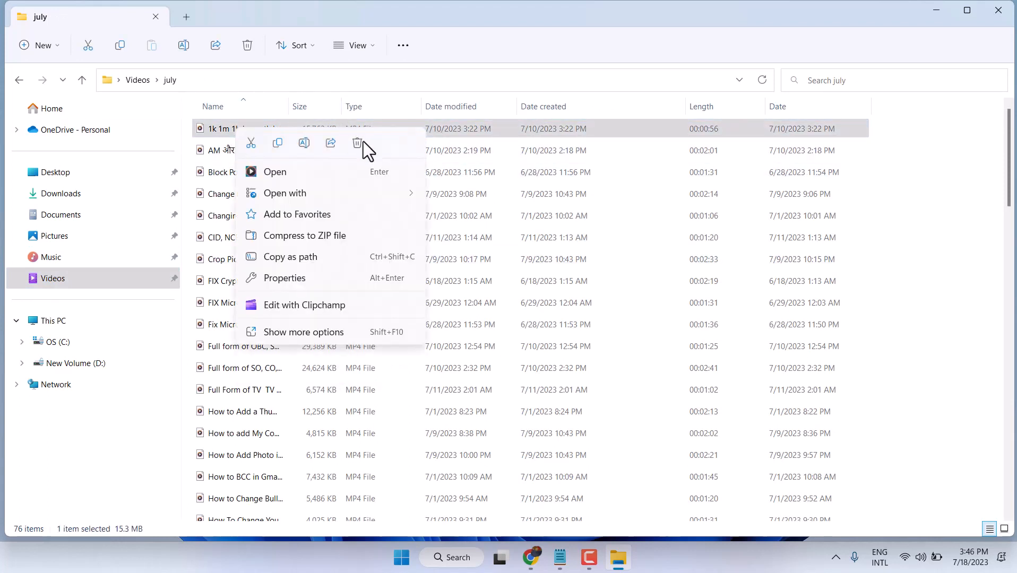
{"action": "mouse_move", "coordinate": [357, 143]}
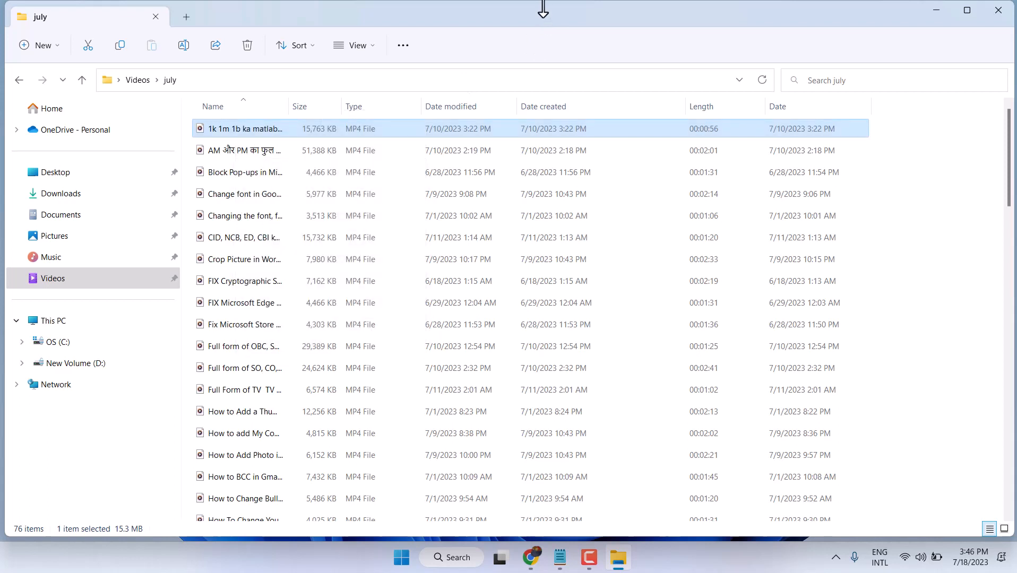
- Reopen the first video's context menu to delete it
{"action": "right_click", "coordinate": [243, 128]}
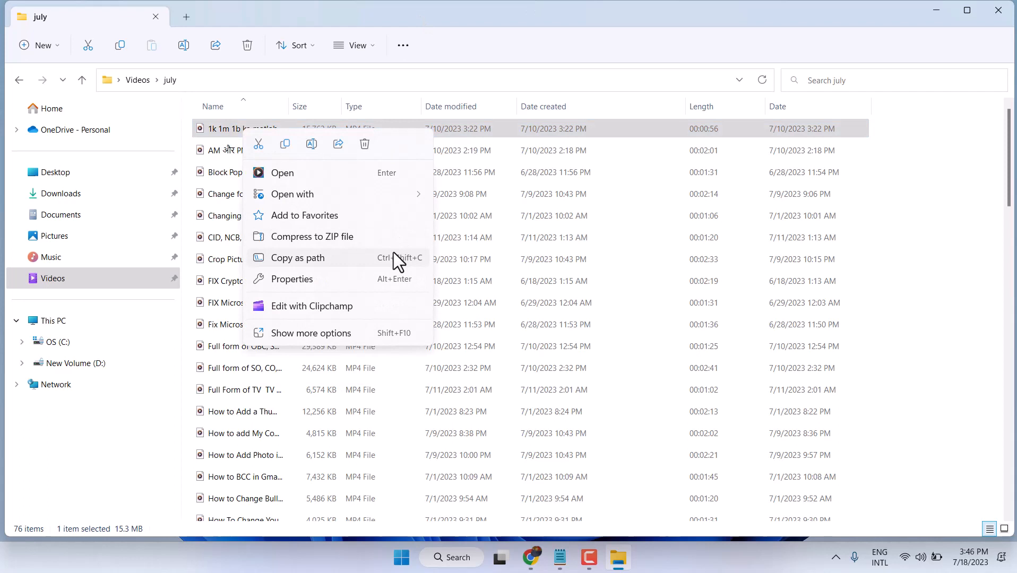
{"action": "mouse_move", "coordinate": [364, 144]}
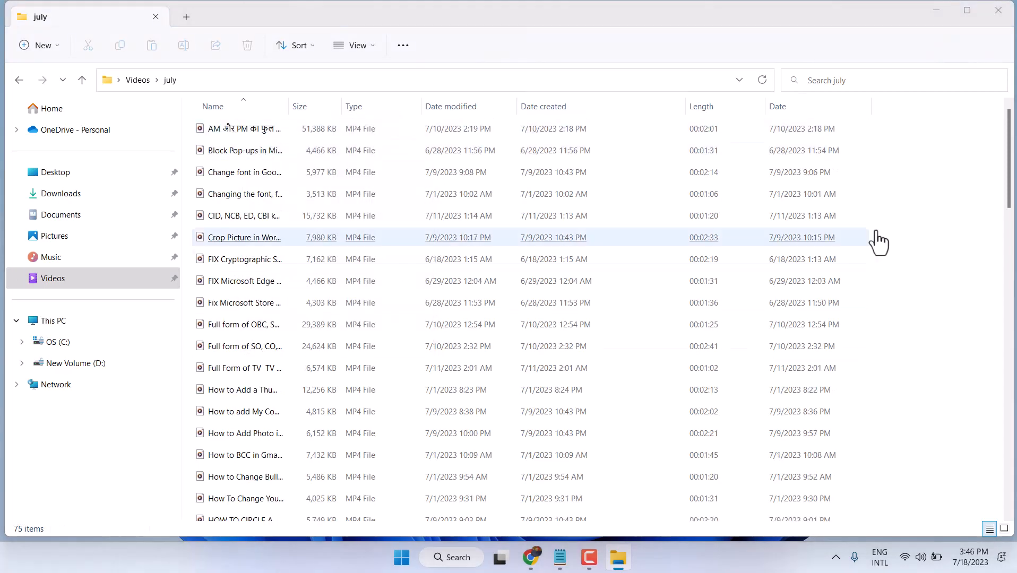
{"action": "scroll", "scroll_direction": "down", "scroll_amount": 3}
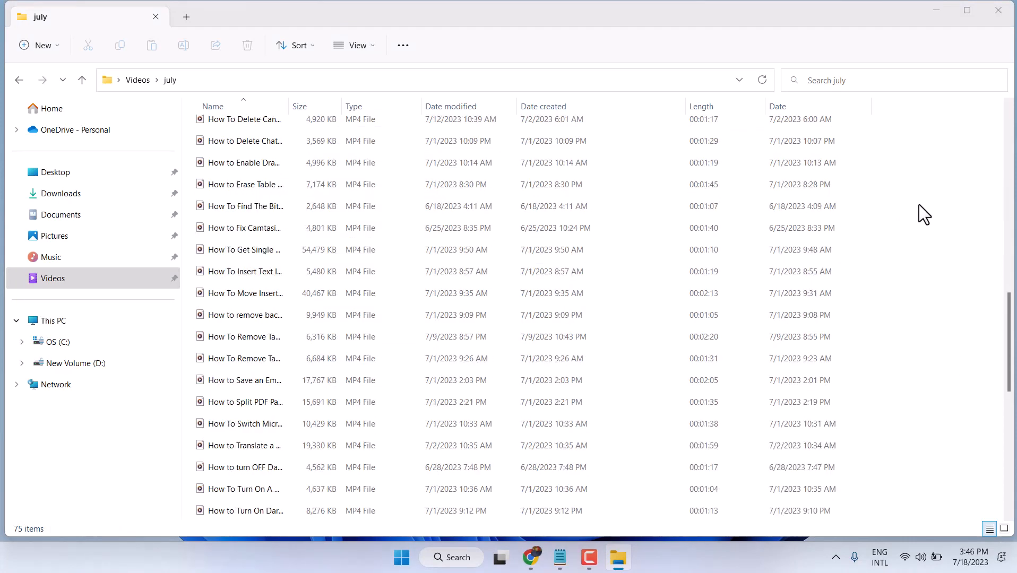
{"action": "mouse_move", "coordinate": [985, 35]}
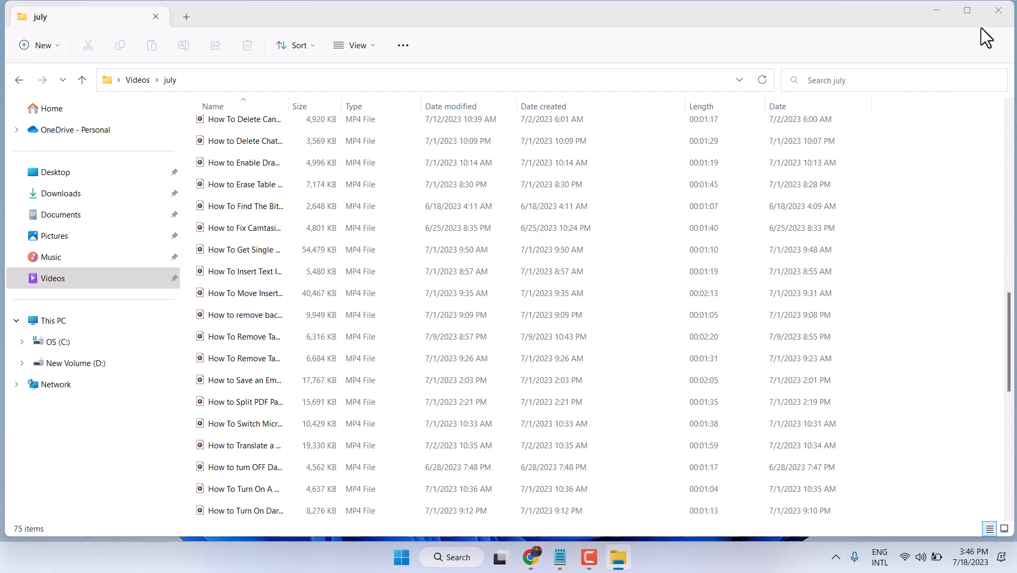